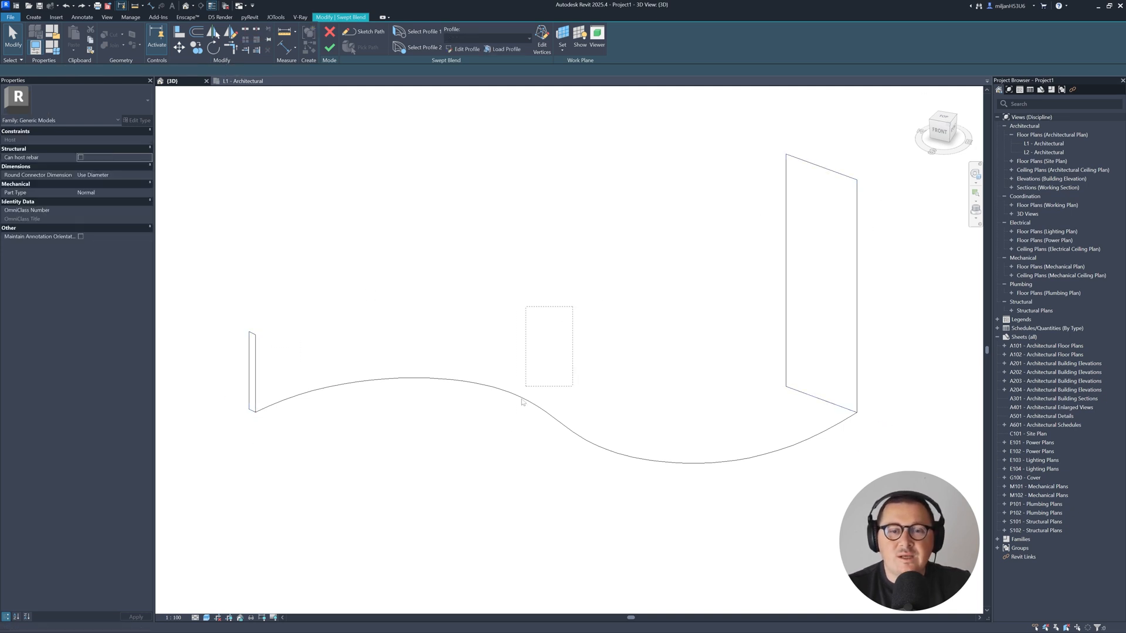
# - Clear the stray rectangle from the profile sketch and finish the swept blend form
pyautogui.click(328, 48)
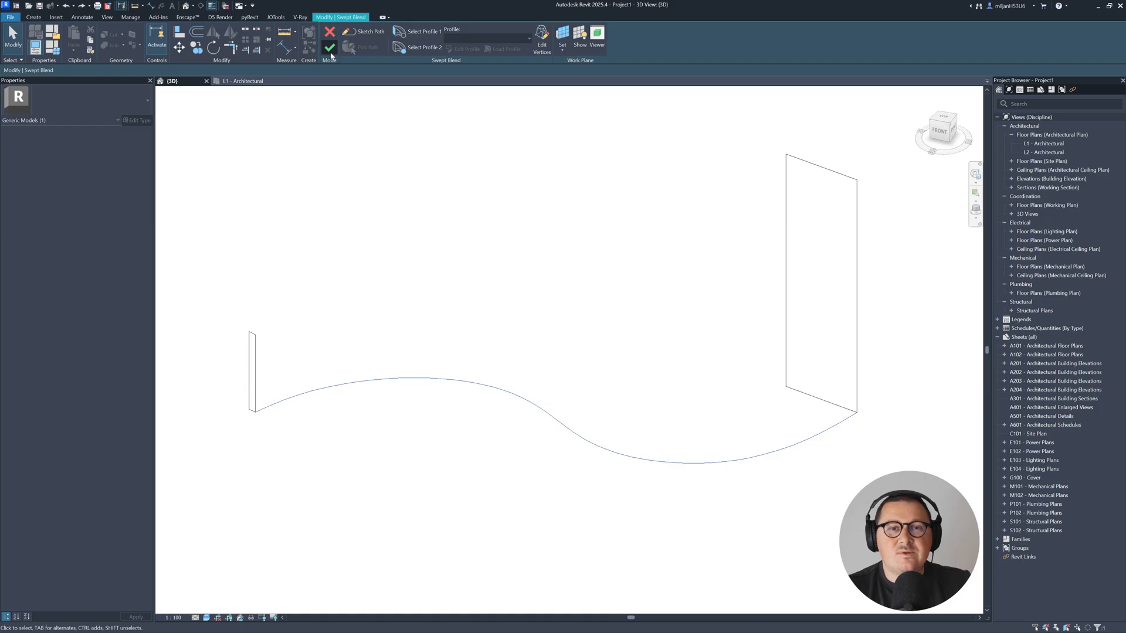
pyautogui.click(328, 47)
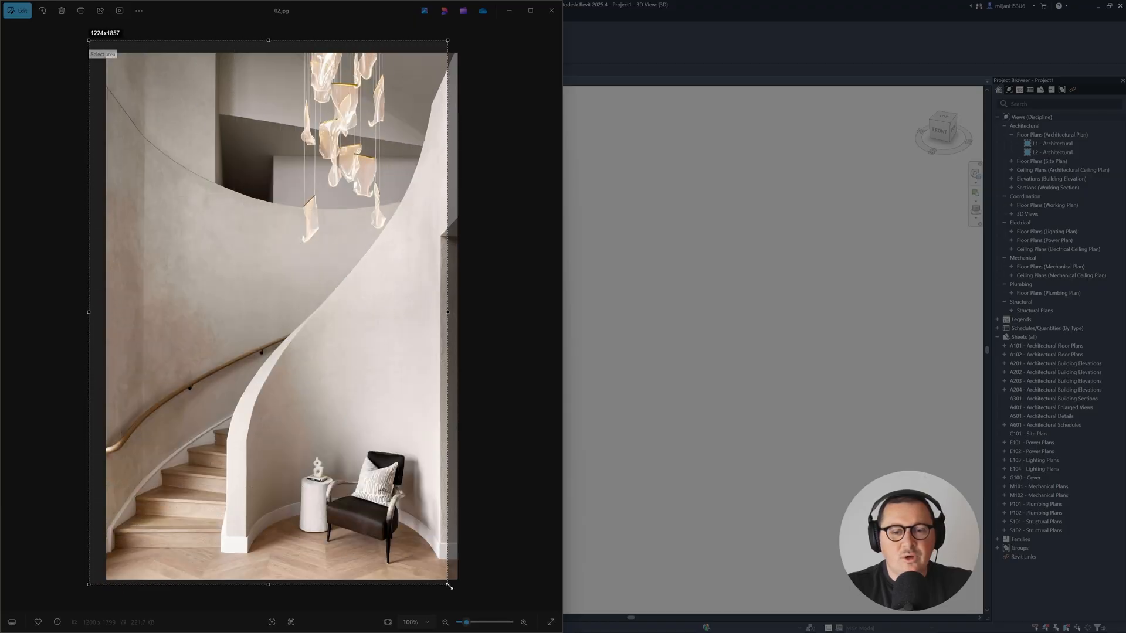
# - Mark and adjust the capture frame around the curved staircase reference photo
pyautogui.moveTo(446, 584); pyautogui.dragTo(479, 593)
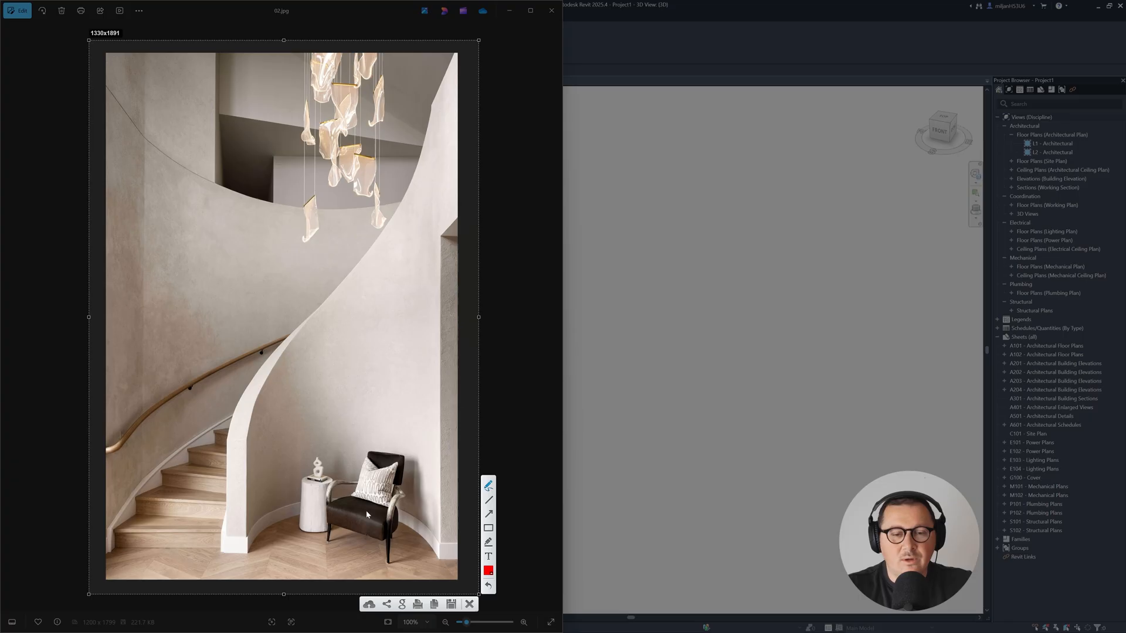
pyautogui.moveTo(247, 537); pyautogui.dragTo(411, 528)
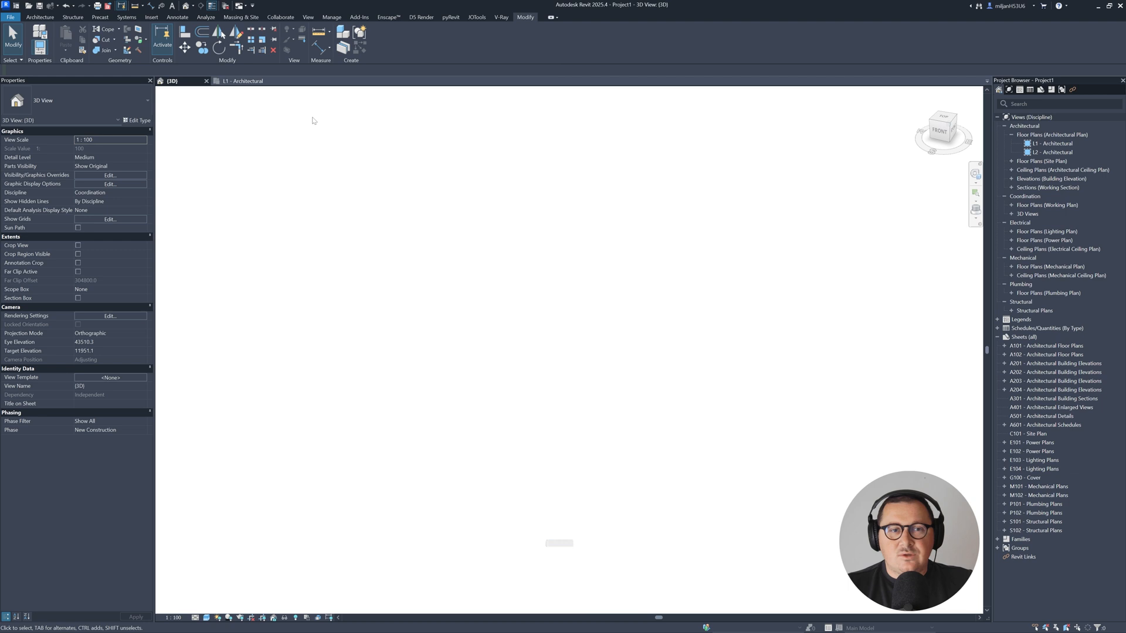
# - Create a Model In-Place component in the Generic Models category named Generic Models 1
pyautogui.click(1052, 143)
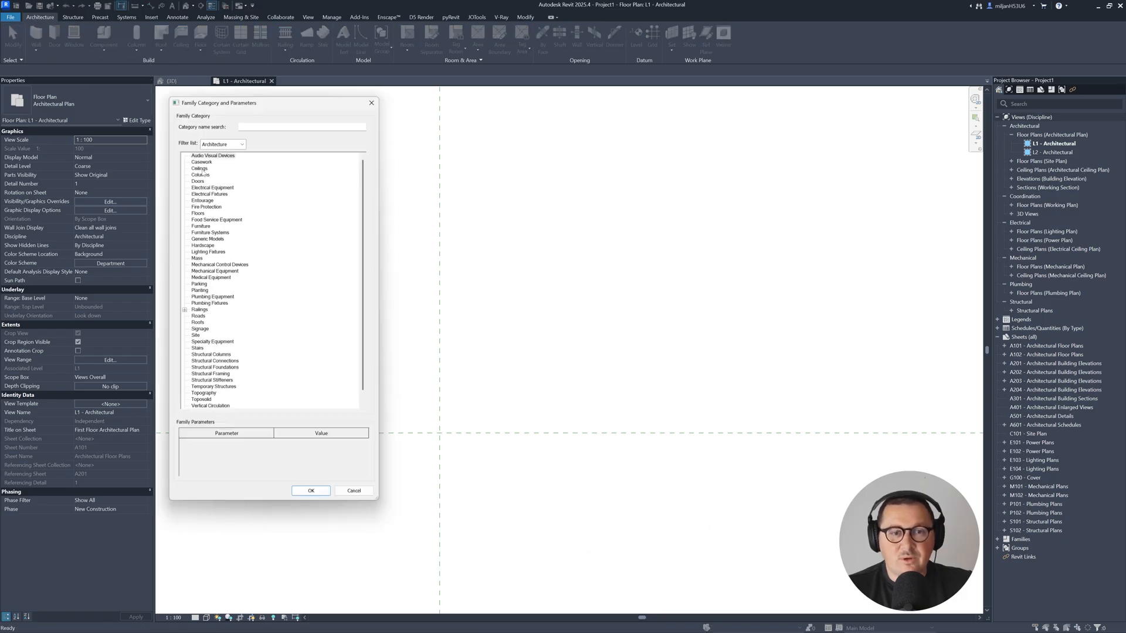
pyautogui.click(209, 238)
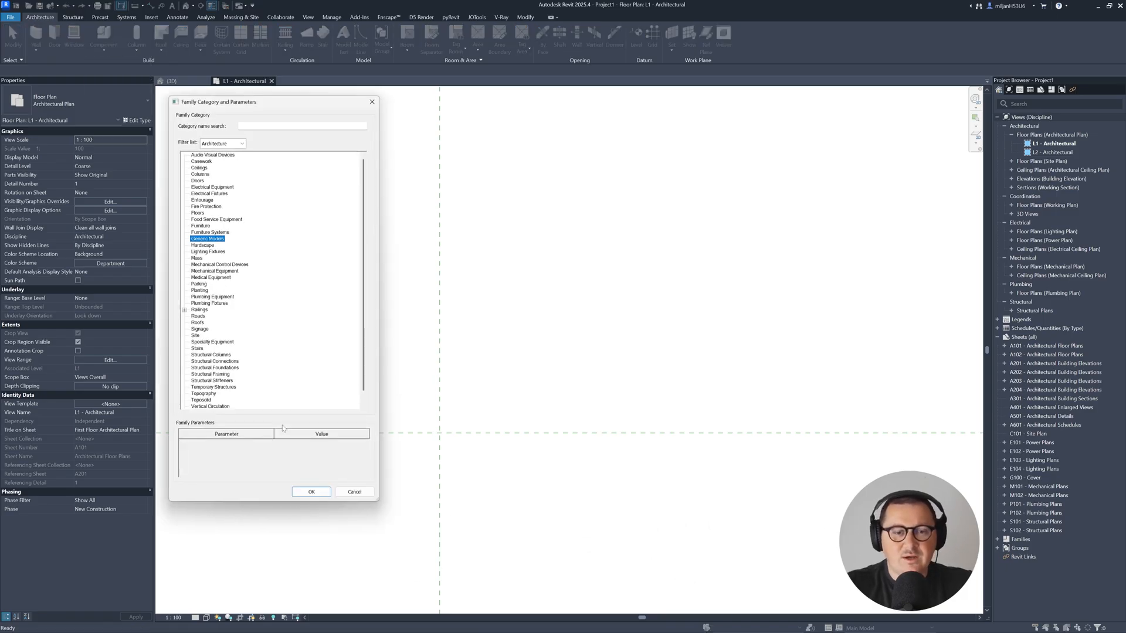
pyautogui.click(311, 491)
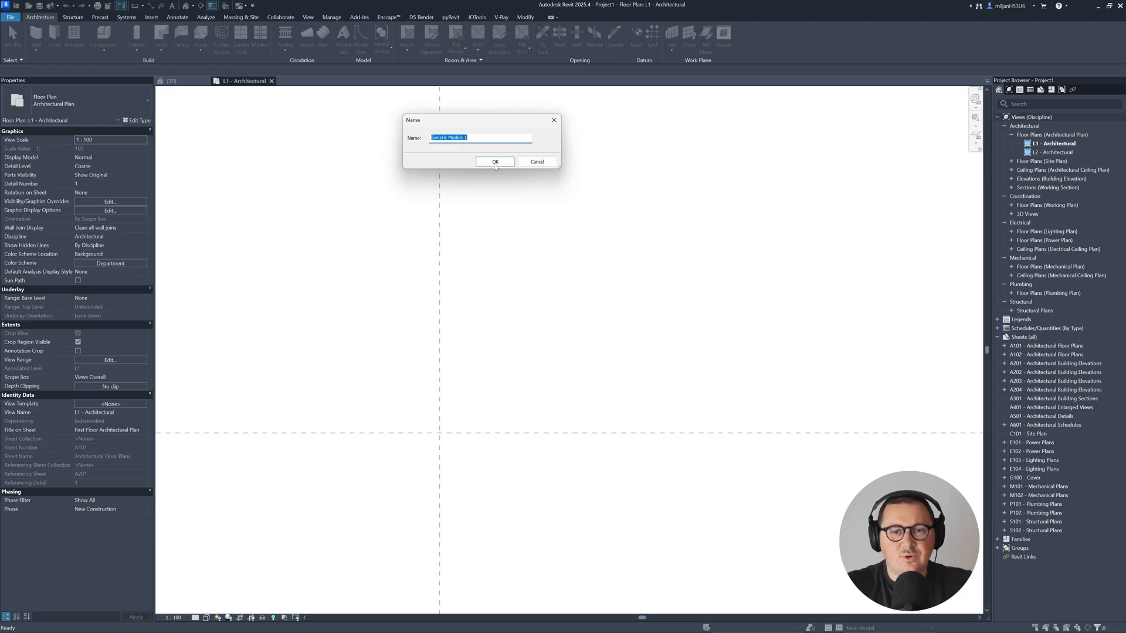
pyautogui.click(494, 162)
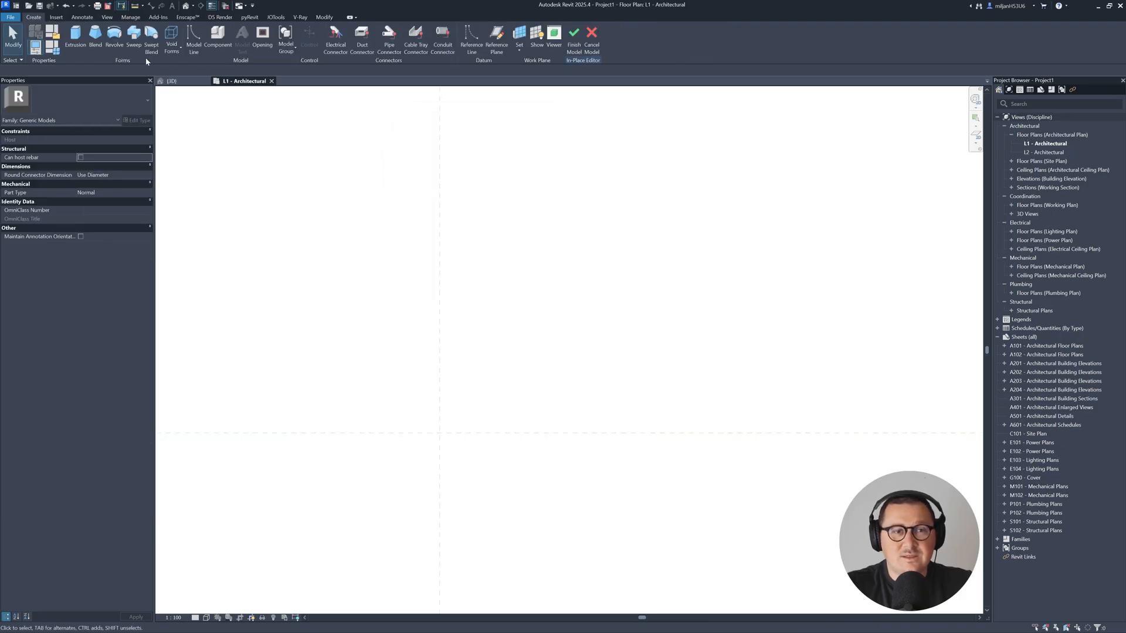
pyautogui.moveTo(151, 40)
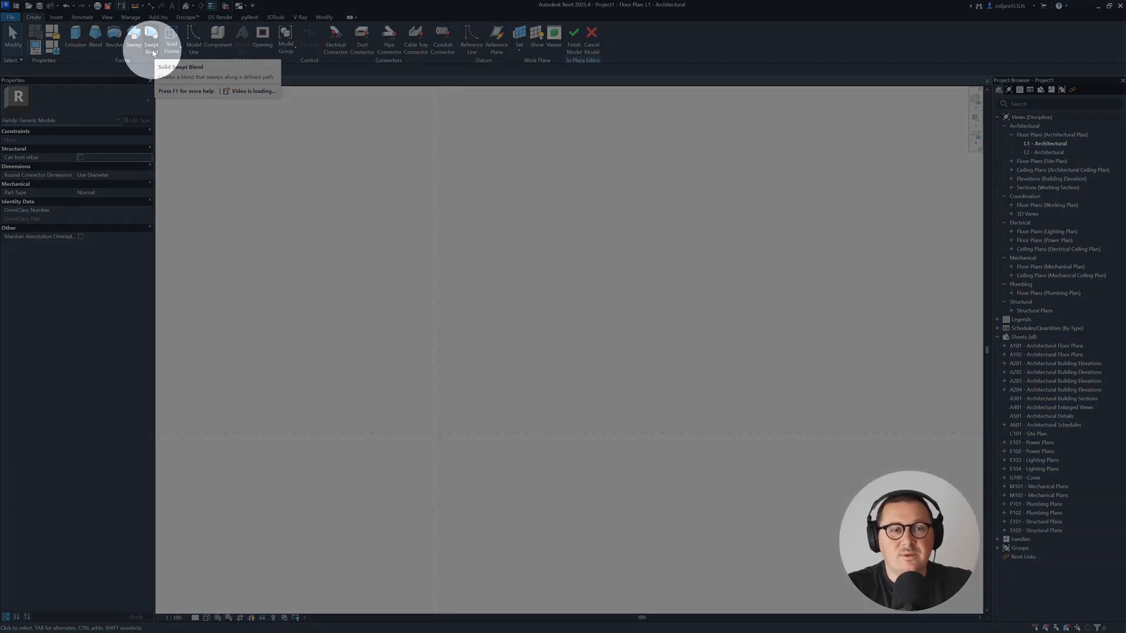
# - Start a swept blend and sketch a 180° Start-End-Radius arc as its path
pyautogui.click(151, 40)
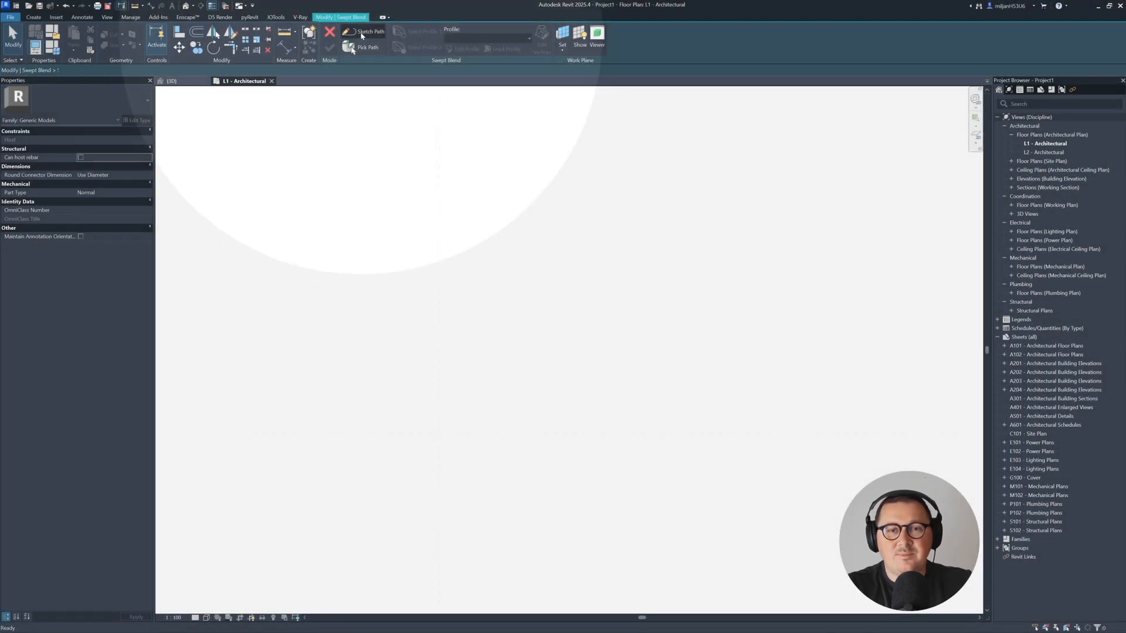
pyautogui.click(371, 32)
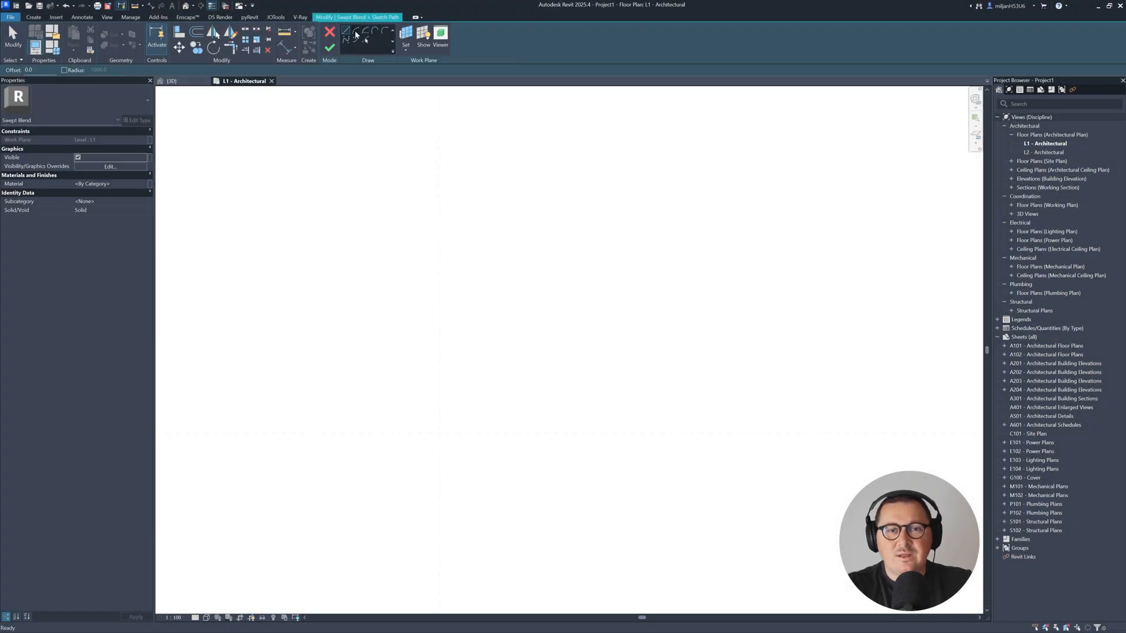
pyautogui.moveTo(438, 433); pyautogui.dragTo(573, 432)
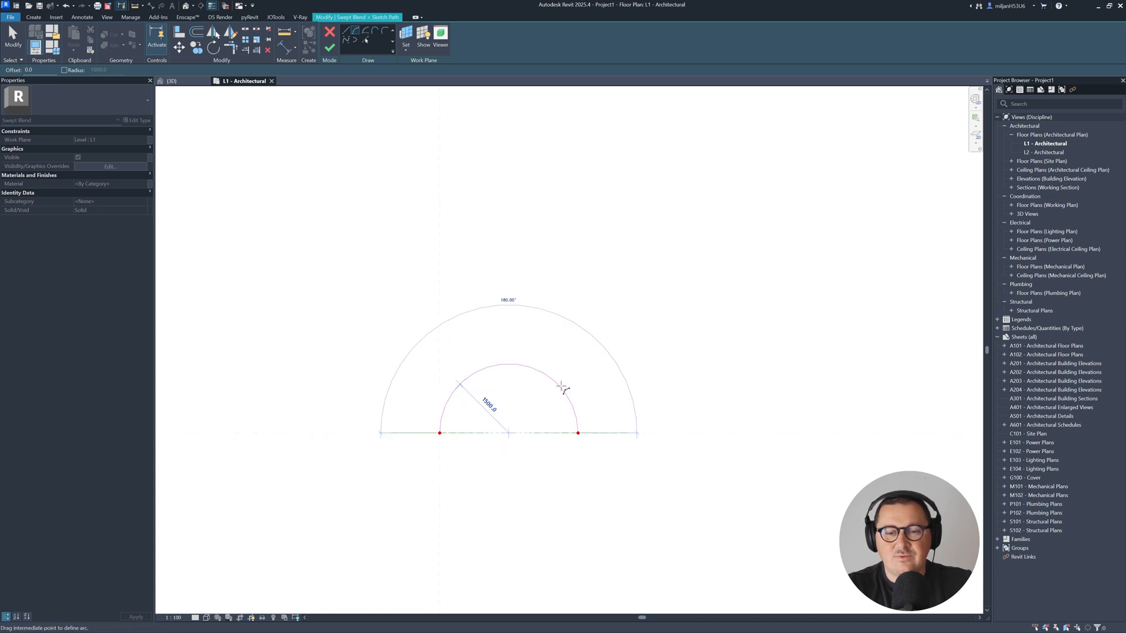
pyautogui.click(329, 33)
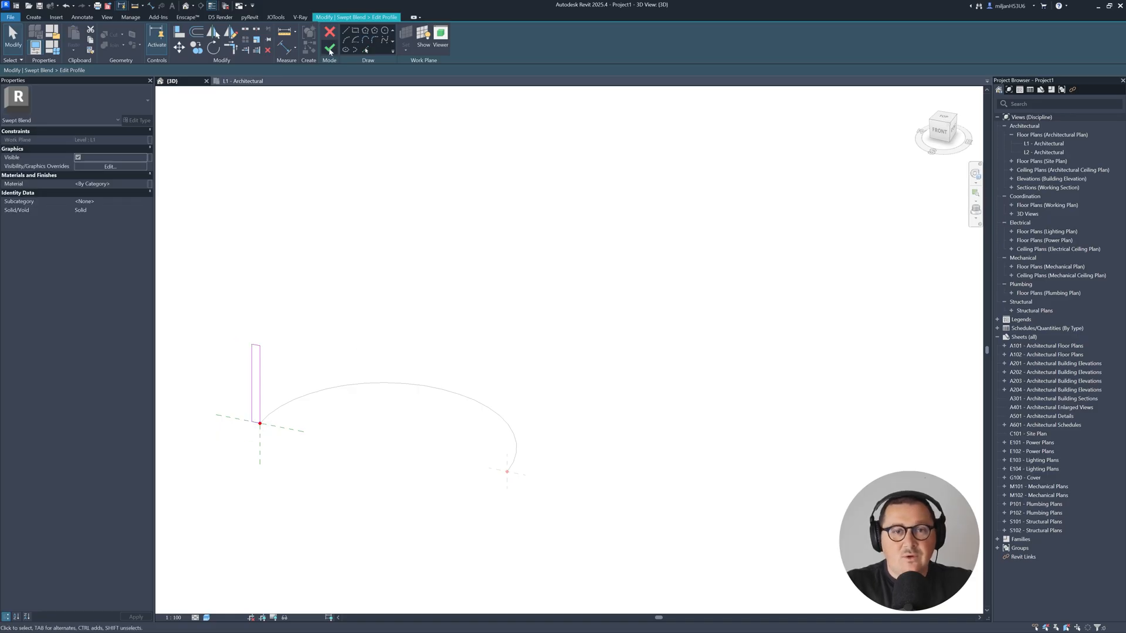
# - Sketch the second, taller thin rectangular profile at the arc's far end
pyautogui.click(329, 49)
pyautogui.write('10')
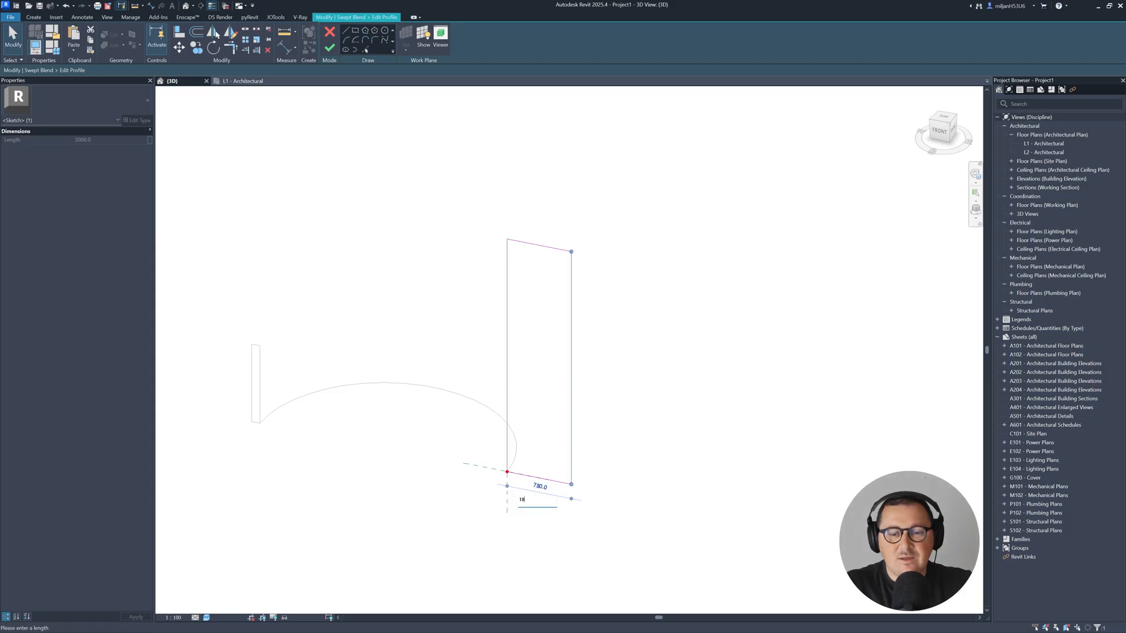
pyautogui.click(330, 49)
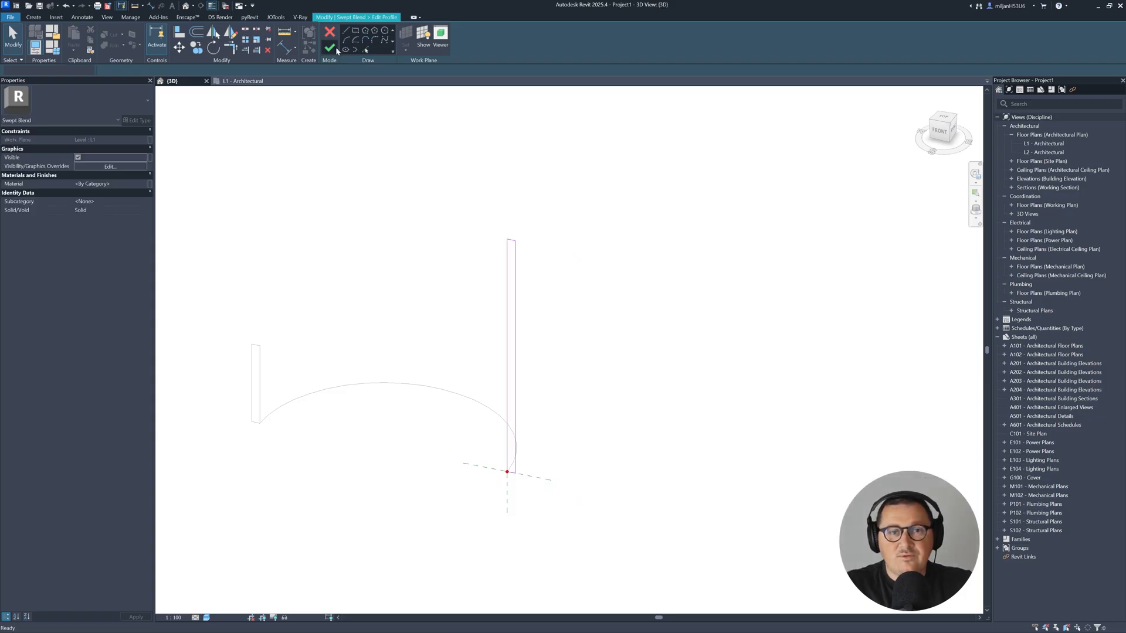
# - Finish the tapering curved wall, then begin another Generic Models in-place component
pyautogui.click(329, 50)
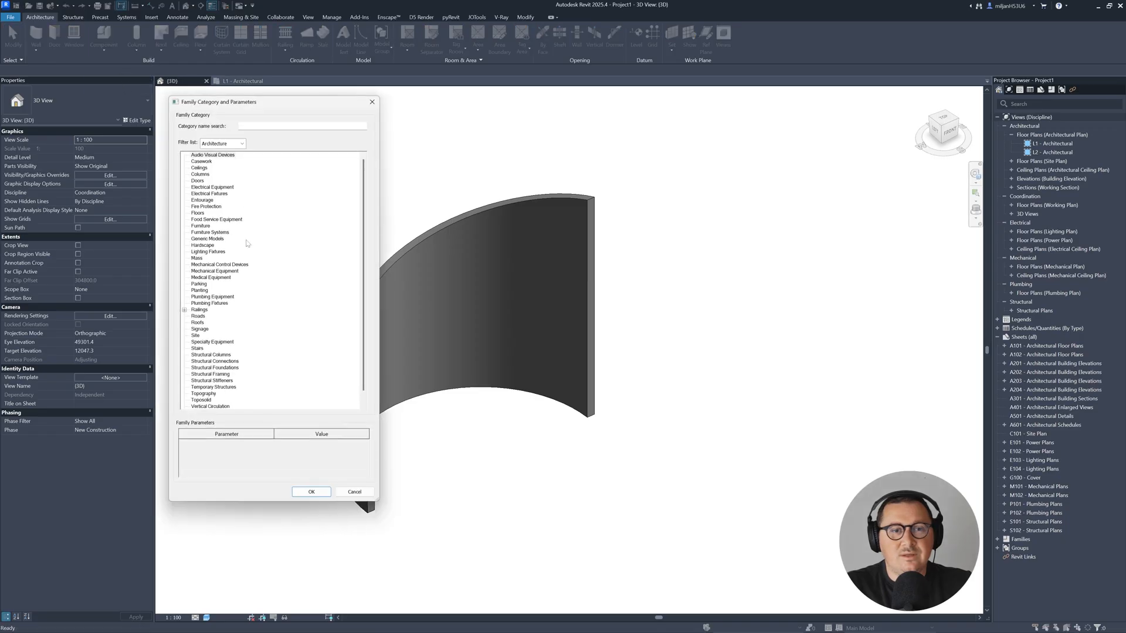
pyautogui.click(208, 238)
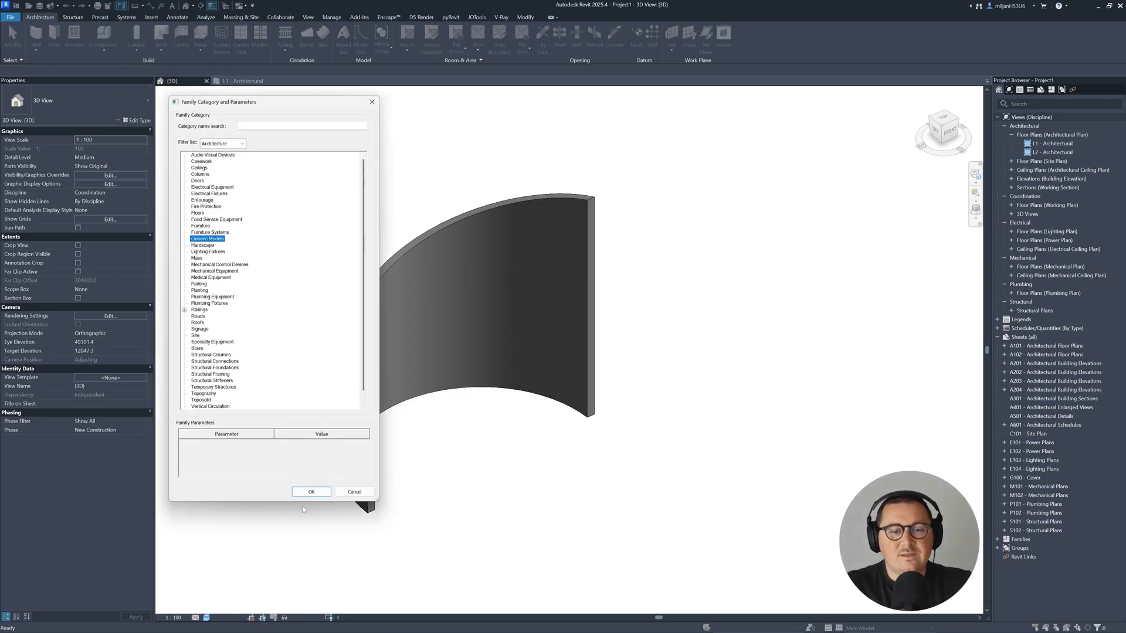
pyautogui.click(311, 491)
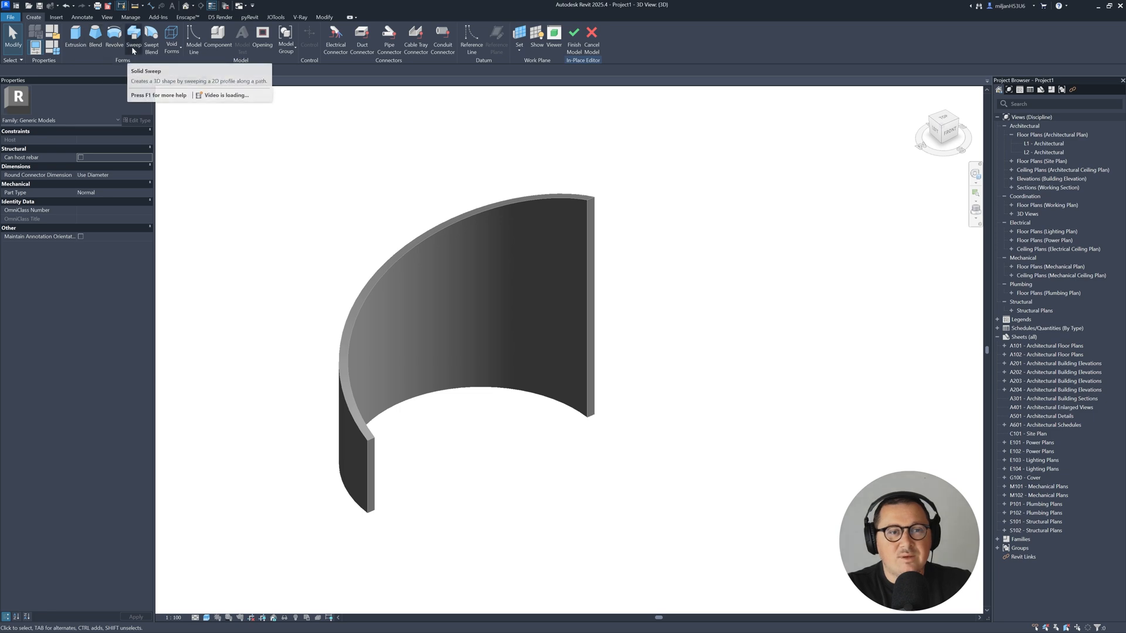
pyautogui.moveTo(279, 350)
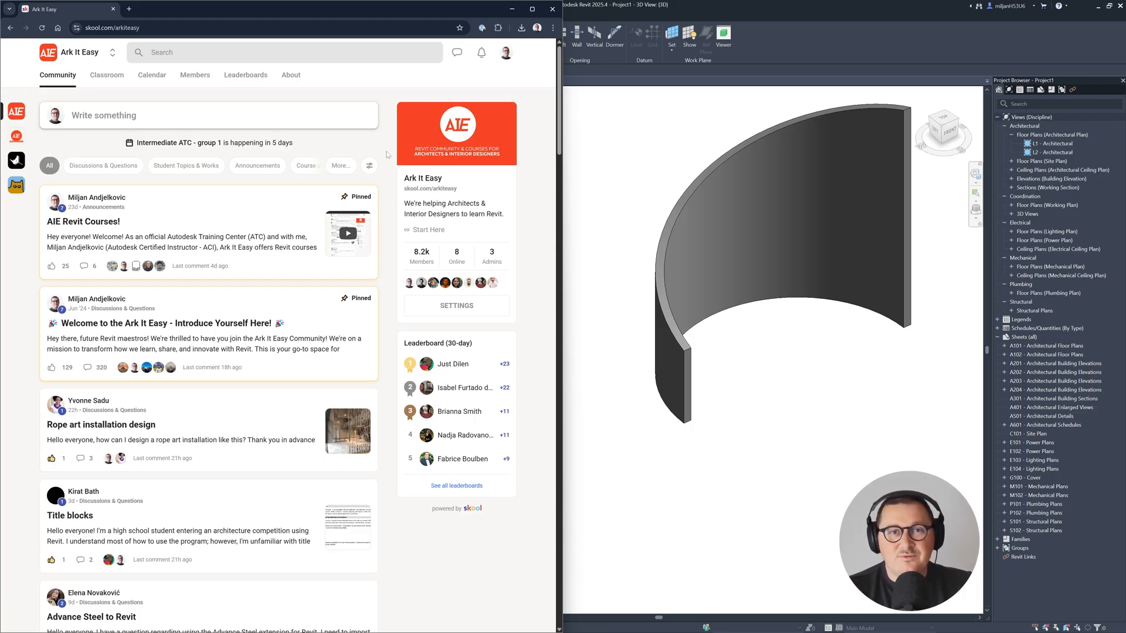
# - Browse the Ark It Easy classroom on Skool, then return to its community feed
pyautogui.click(107, 75)
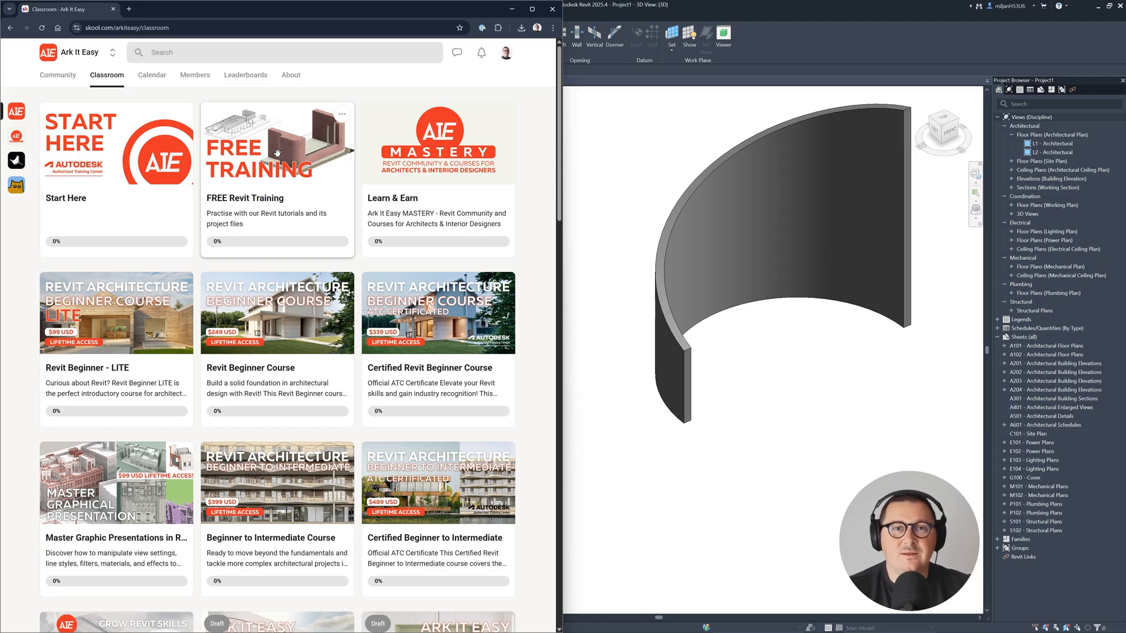
pyautogui.click(57, 76)
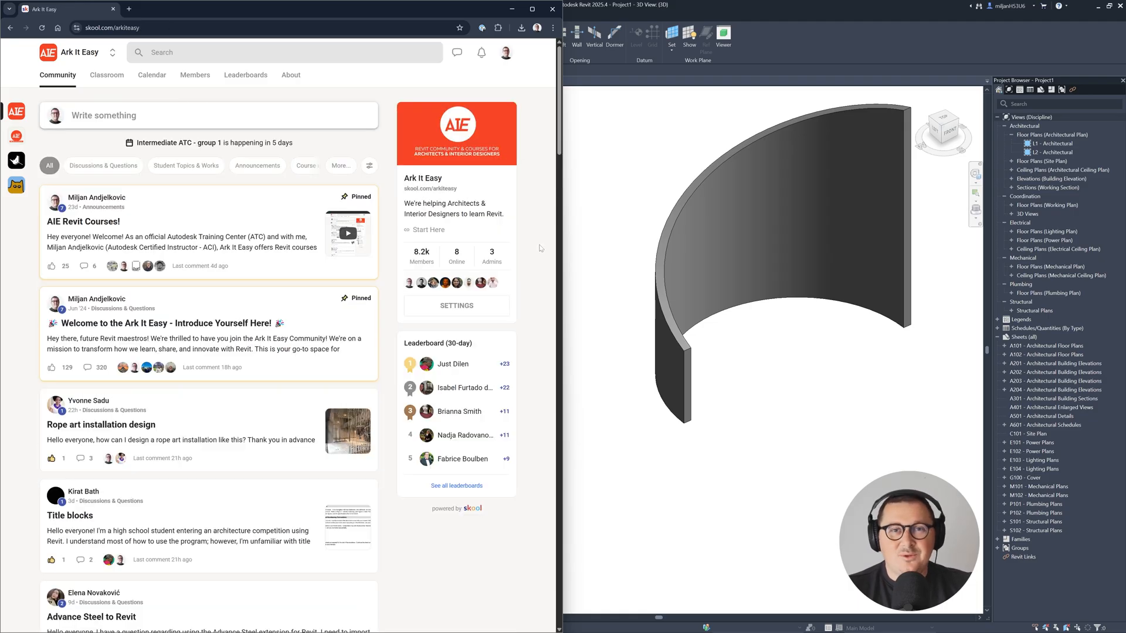